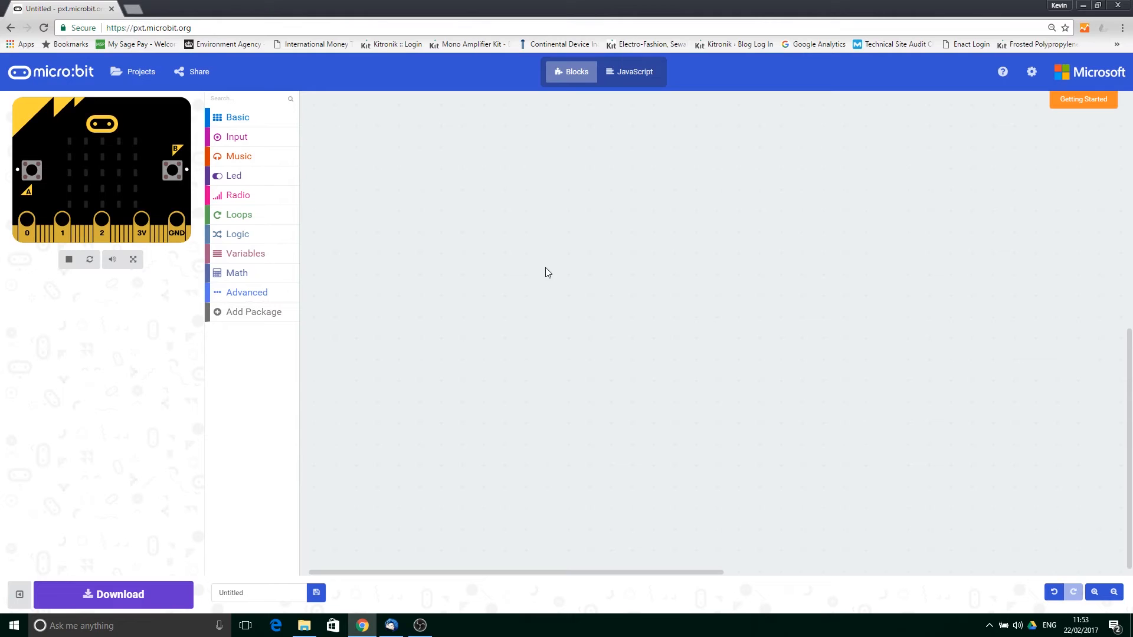
Place a forever block on the empty workspace from the Basic category.
click(238, 117)
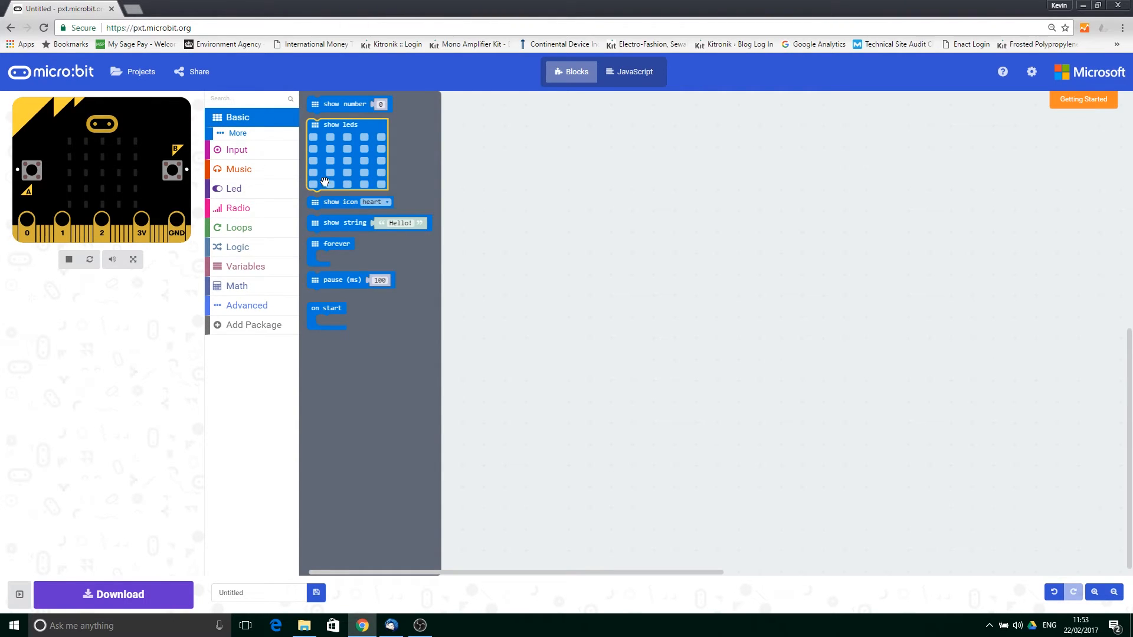
mouse_move(331, 244)
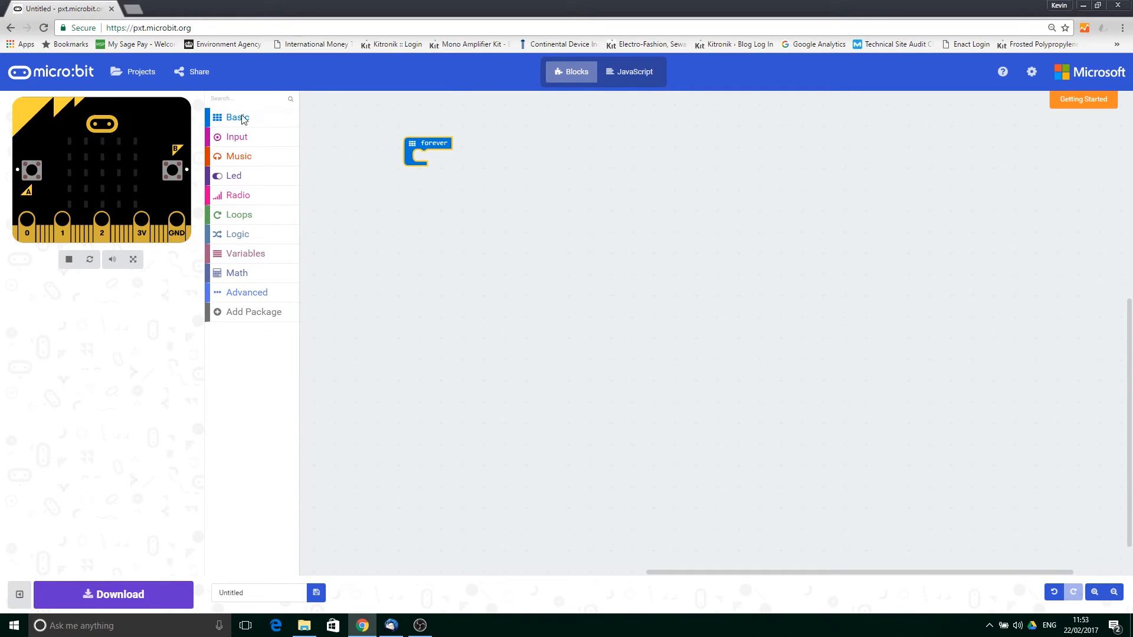
click(237, 117)
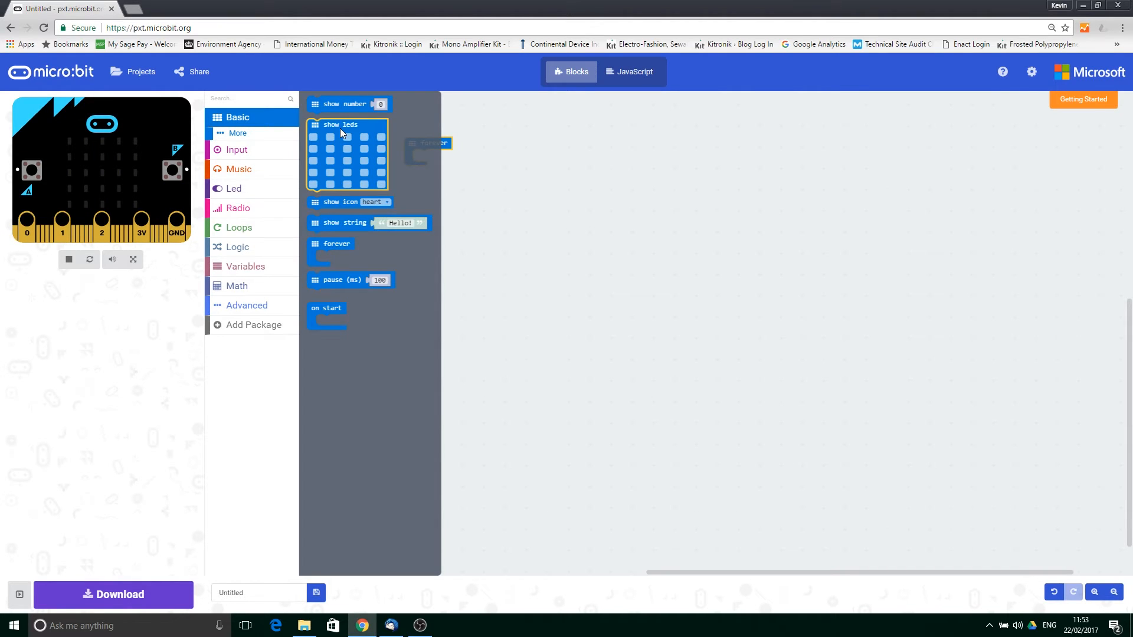
Put a show leds block inside forever and light the diagonal LEDs to draw an X.
drag(347, 151, 451, 184)
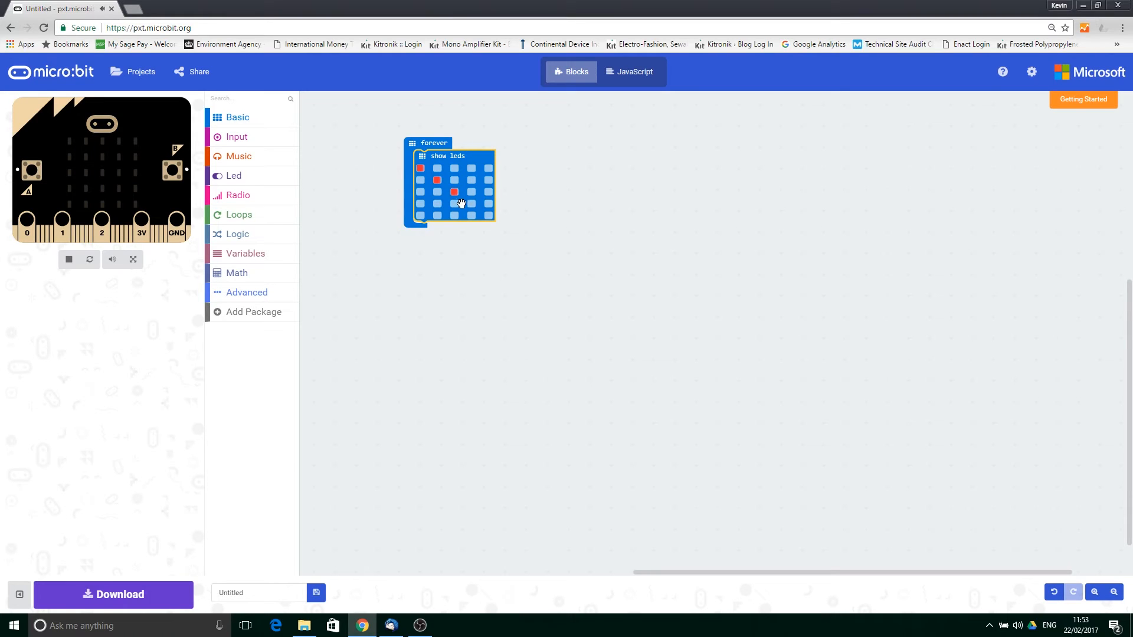
click(488, 215)
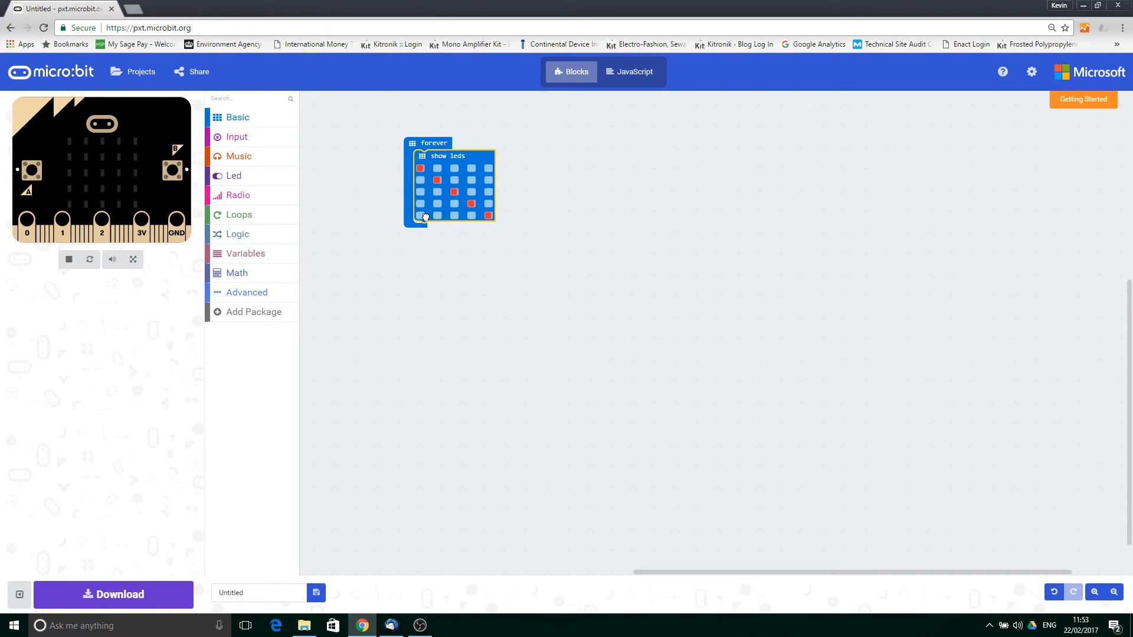
click(470, 181)
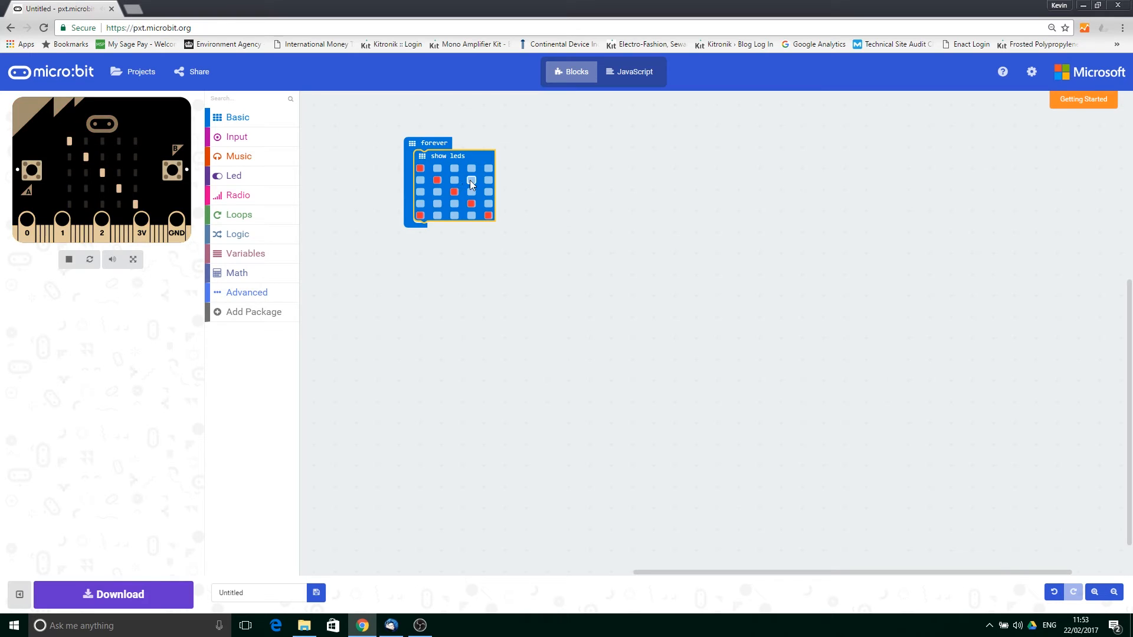
click(488, 168)
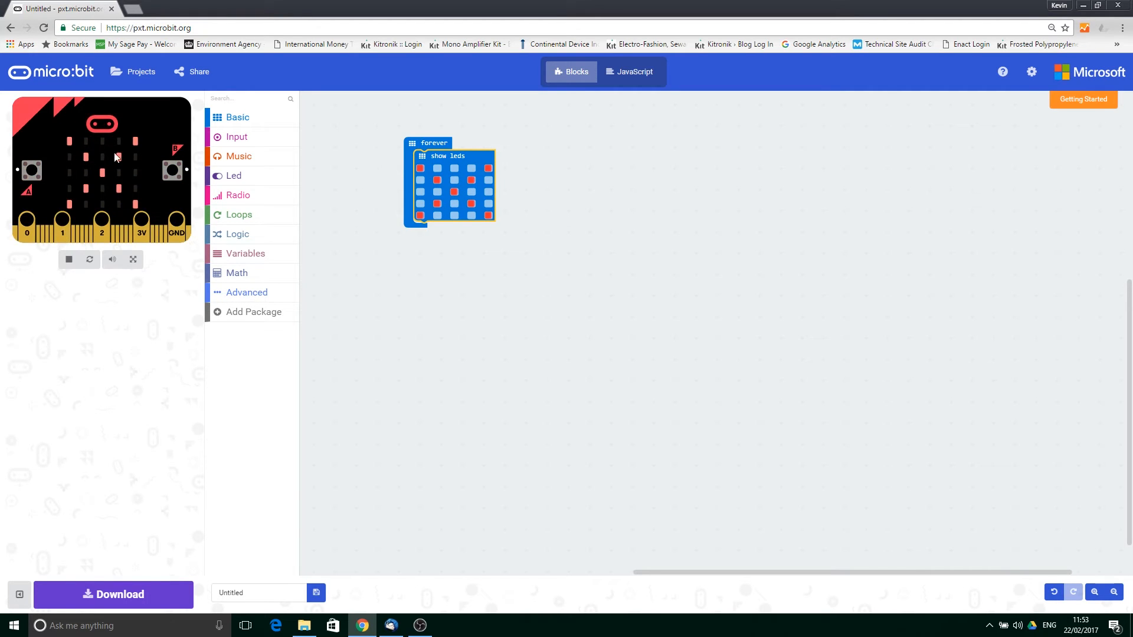
mouse_move(238, 128)
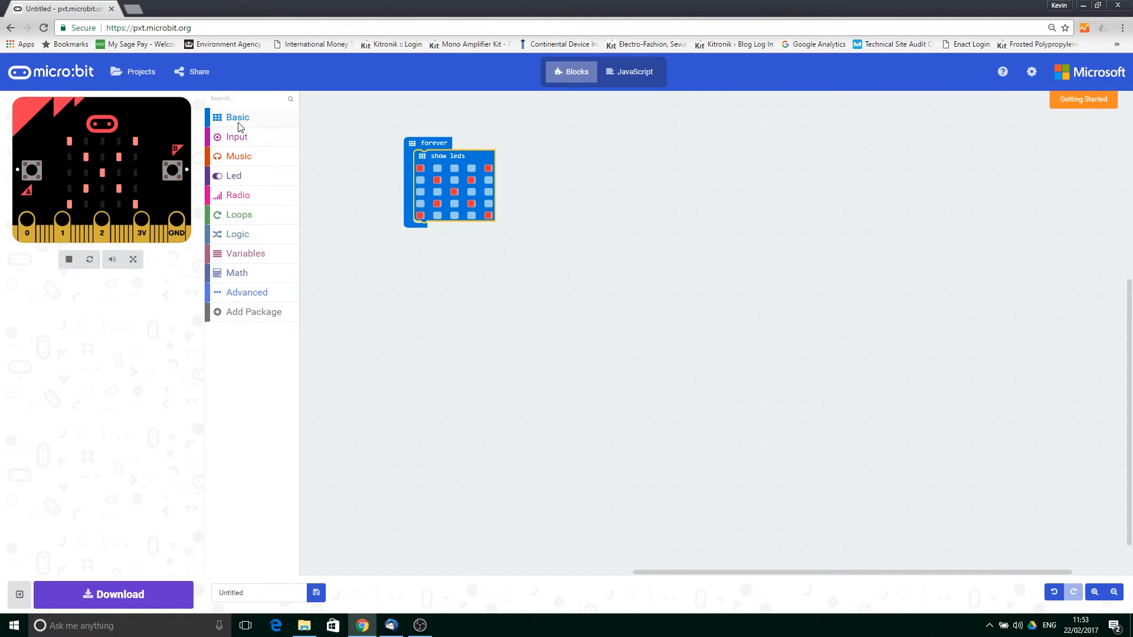
Add a pause block under the X display and set it to 1000 ms.
click(237, 117)
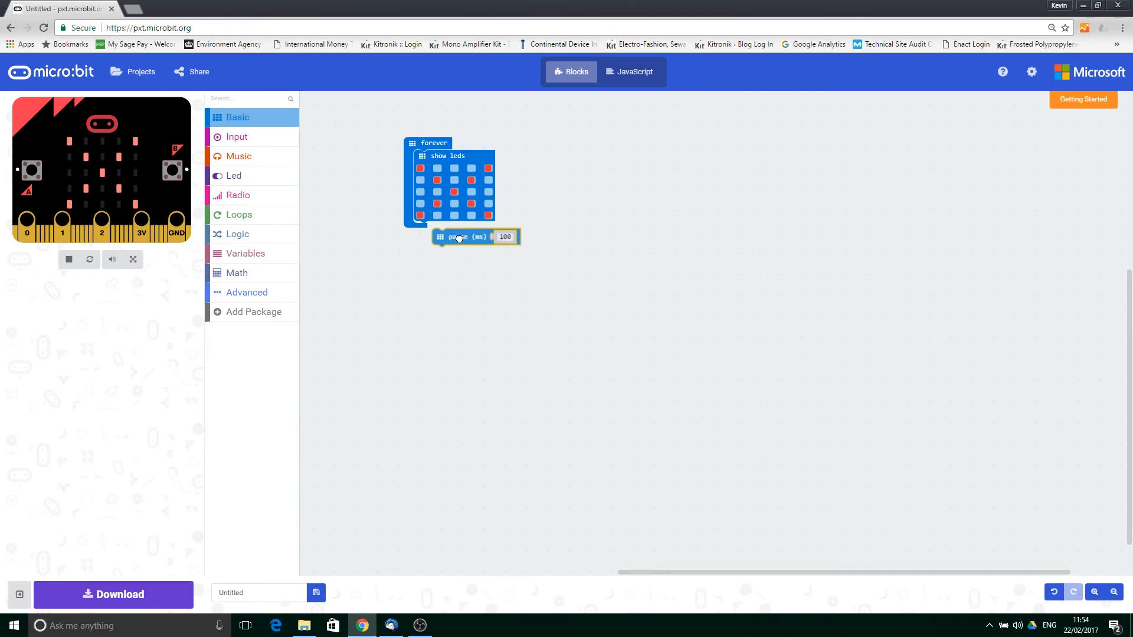
drag(456, 237, 448, 229)
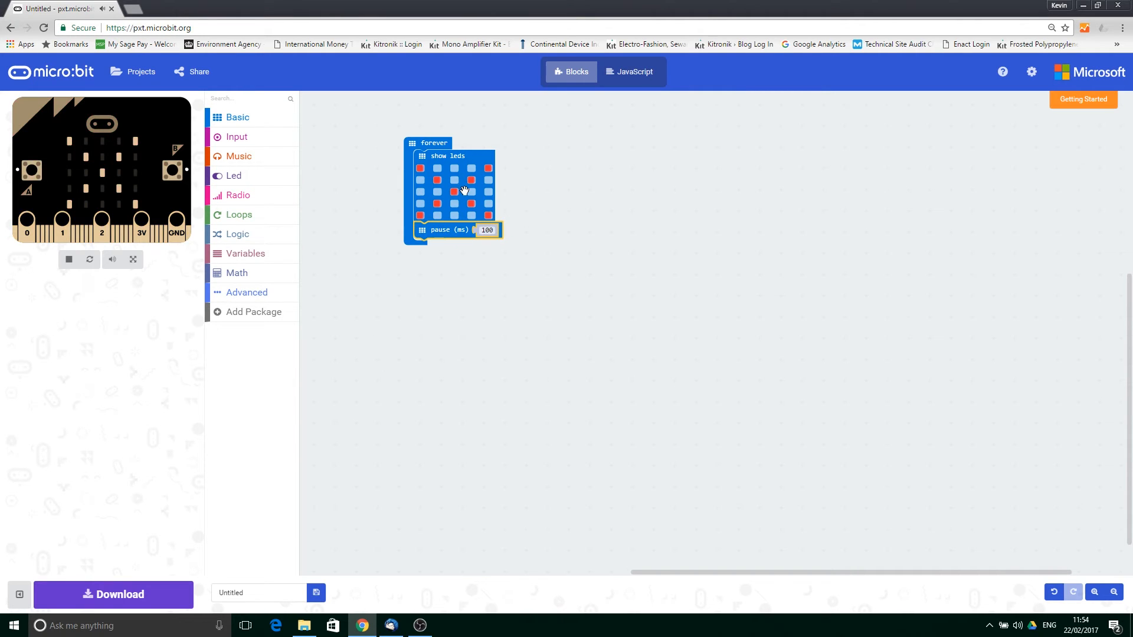
click(486, 229)
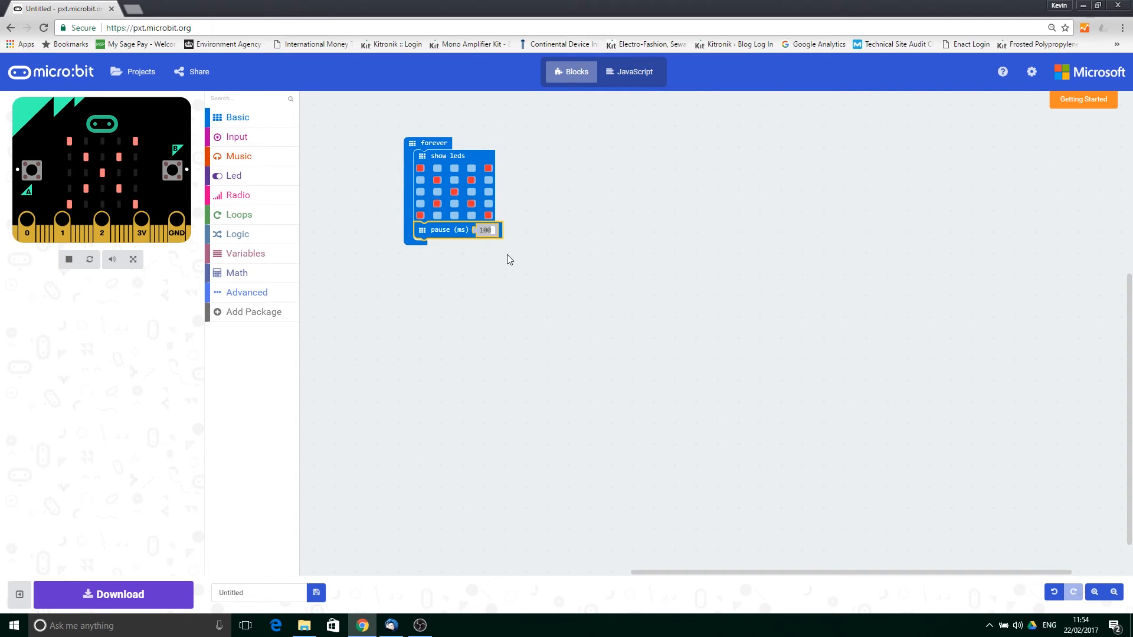
text(1000)
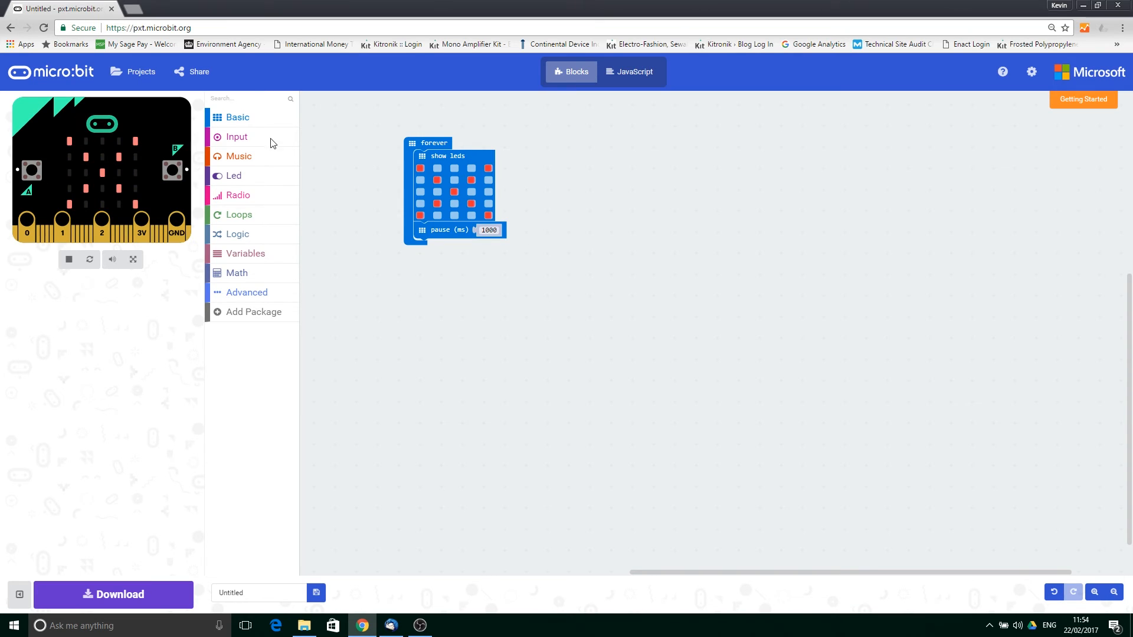
Attach a blank show leds block and a second 1000 ms pause below the first pause.
click(237, 117)
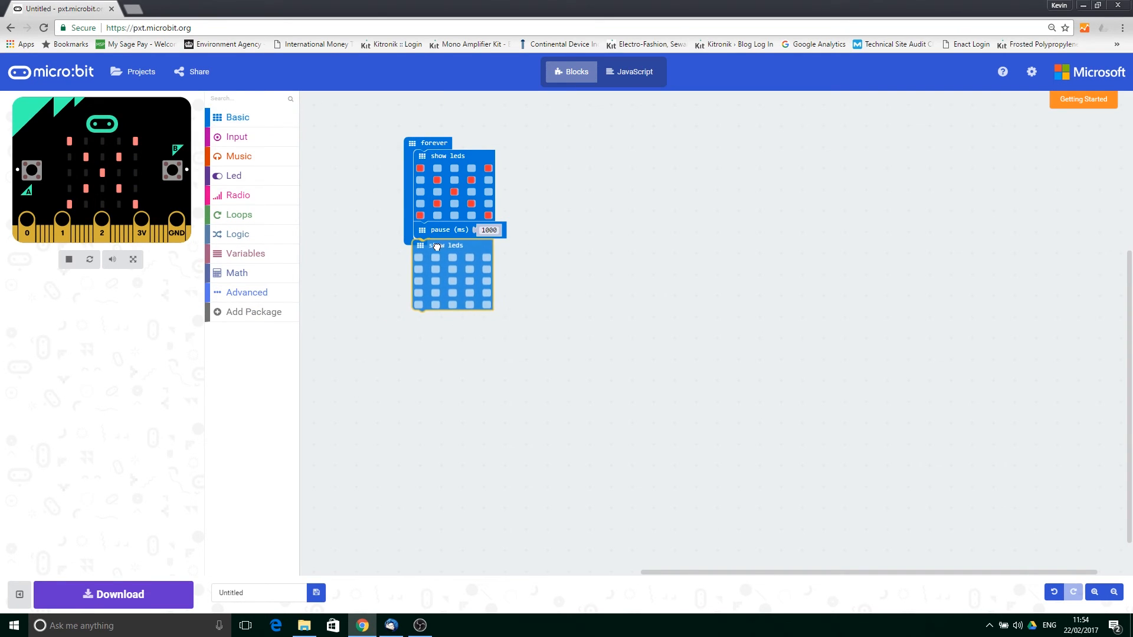
click(238, 117)
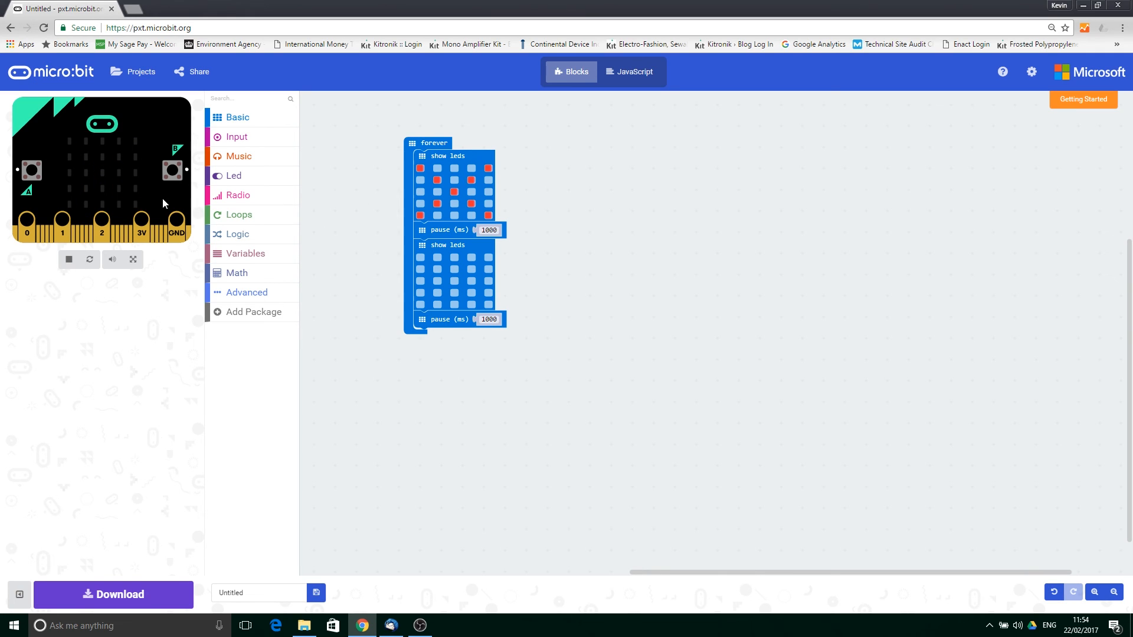
mouse_move(129, 184)
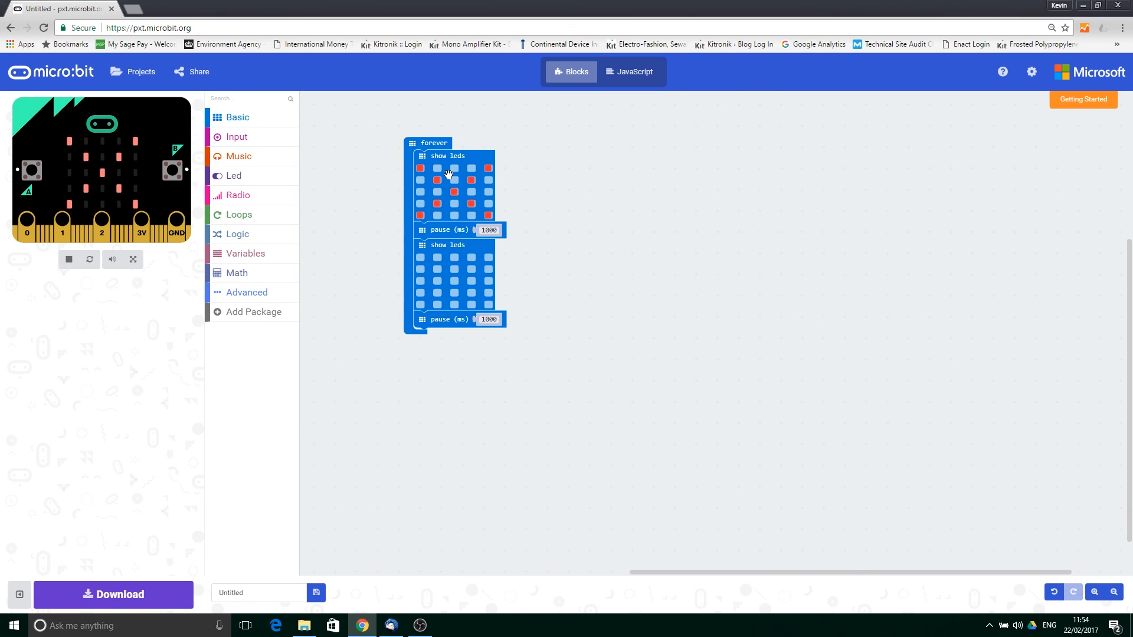
mouse_move(441, 229)
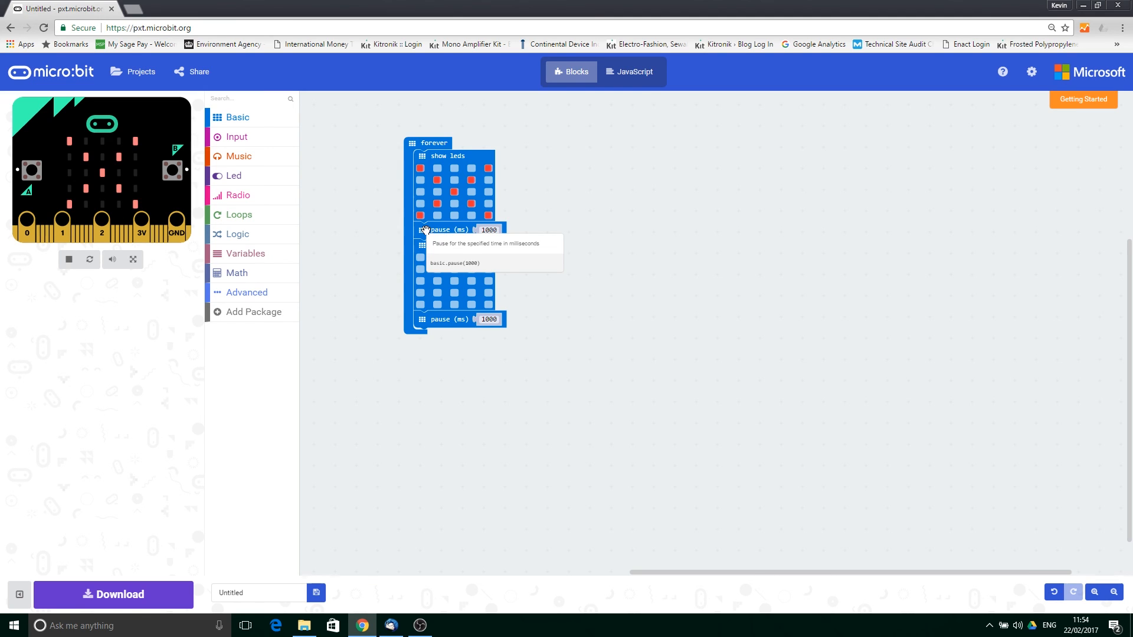
mouse_move(369, 240)
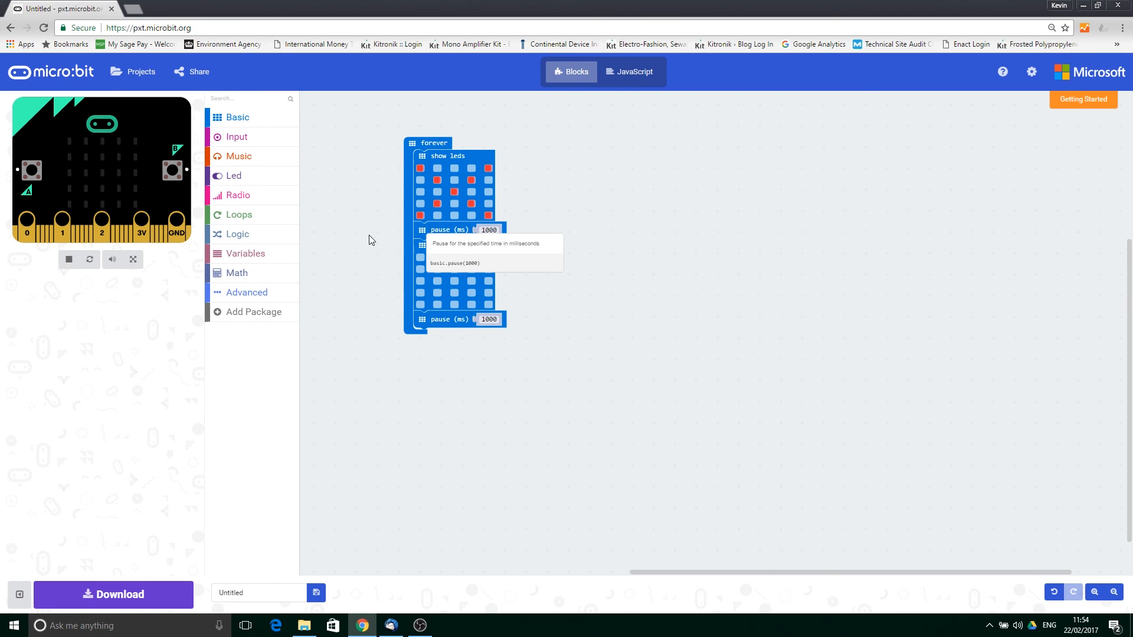